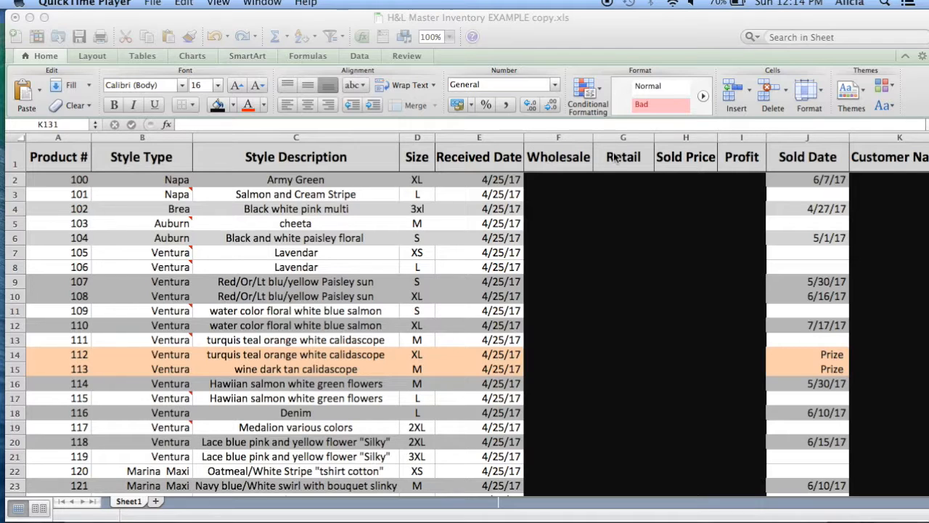
mouse_move(912, 172)
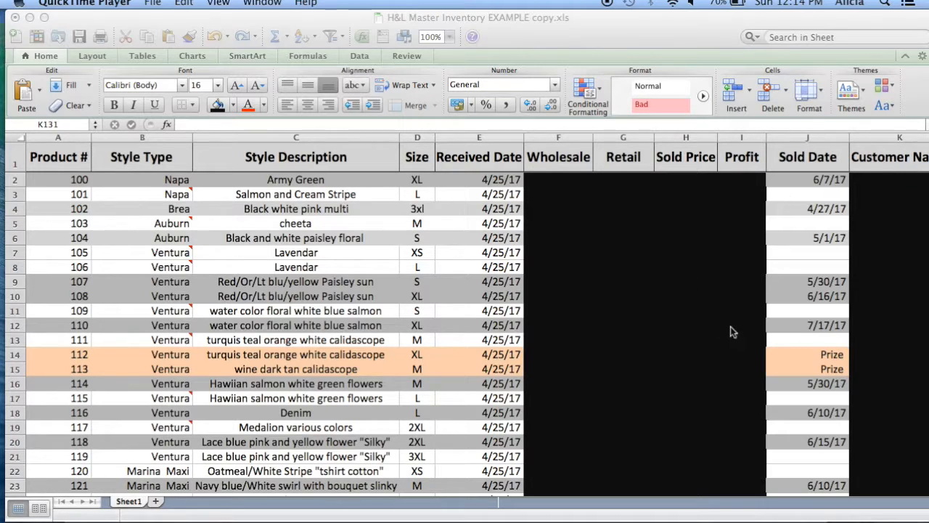
mouse_move(434, 292)
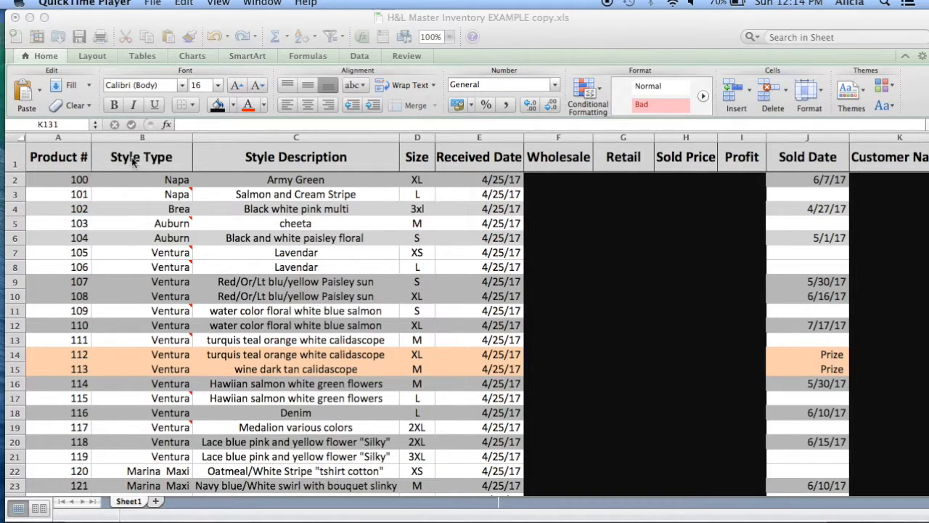
mouse_move(165, 179)
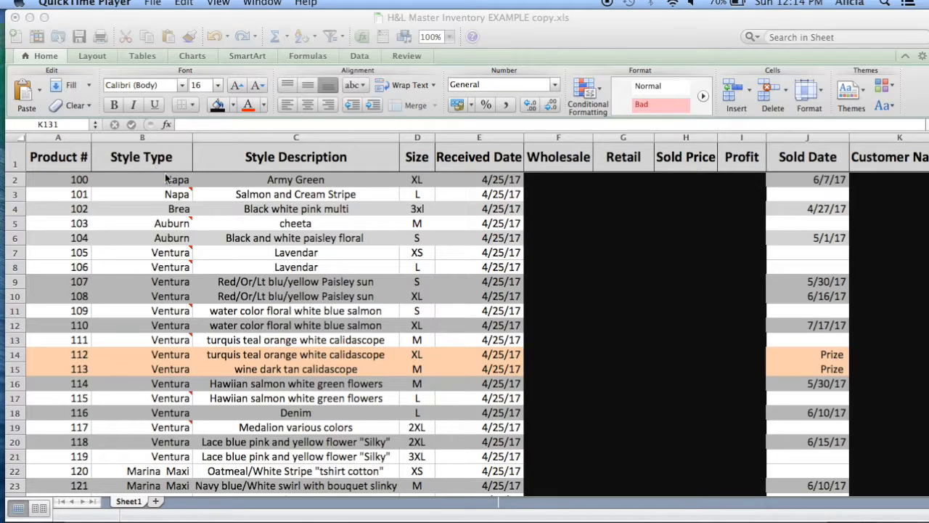
mouse_move(160, 254)
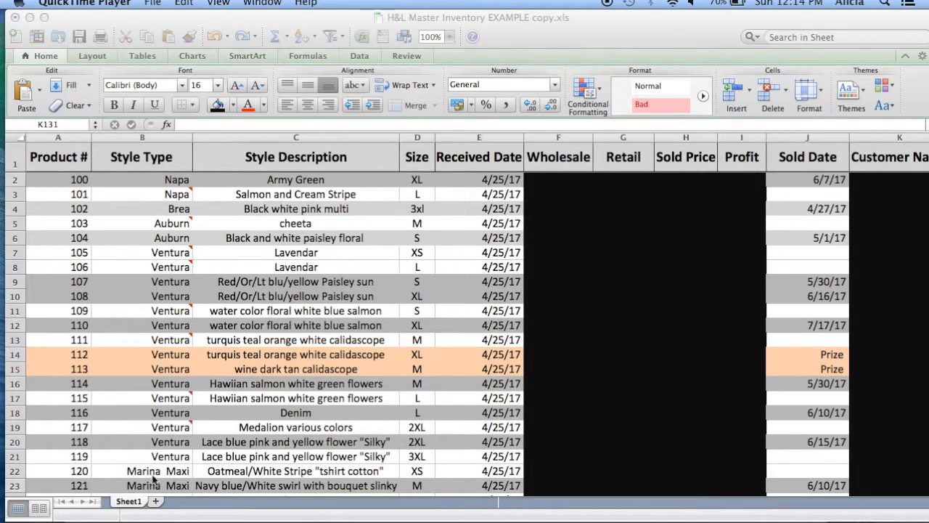
mouse_move(168, 166)
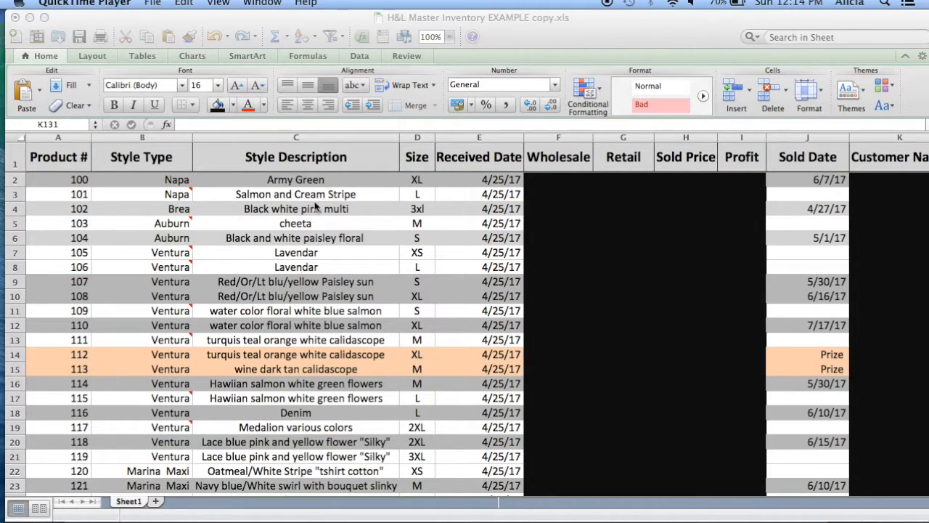
mouse_move(423, 170)
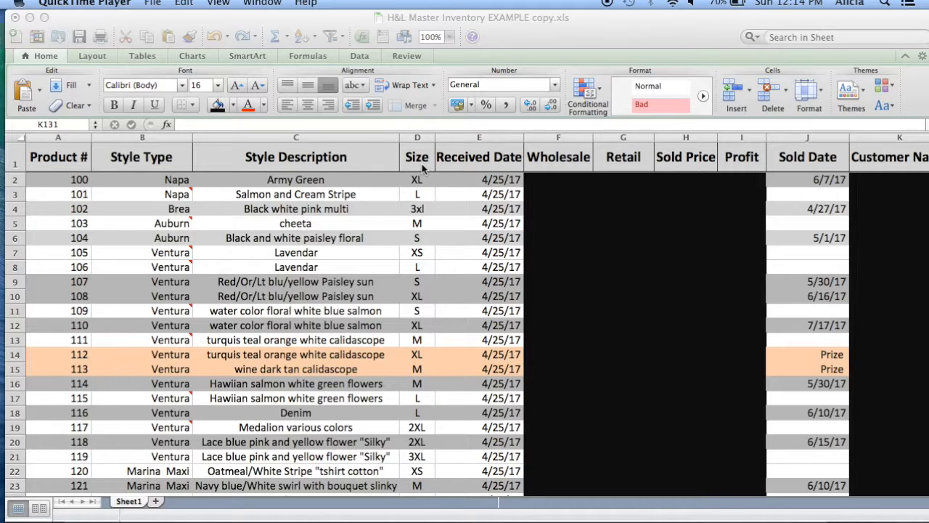
mouse_move(472, 174)
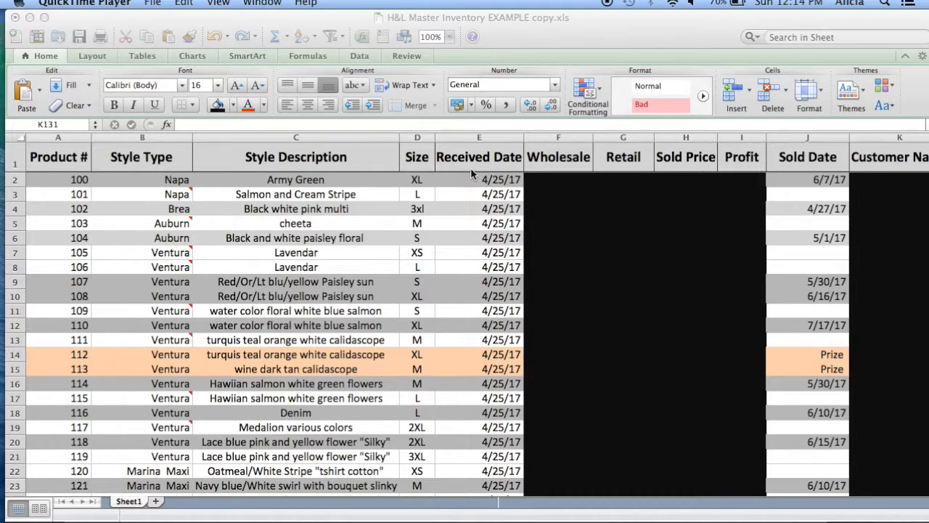
mouse_move(558, 163)
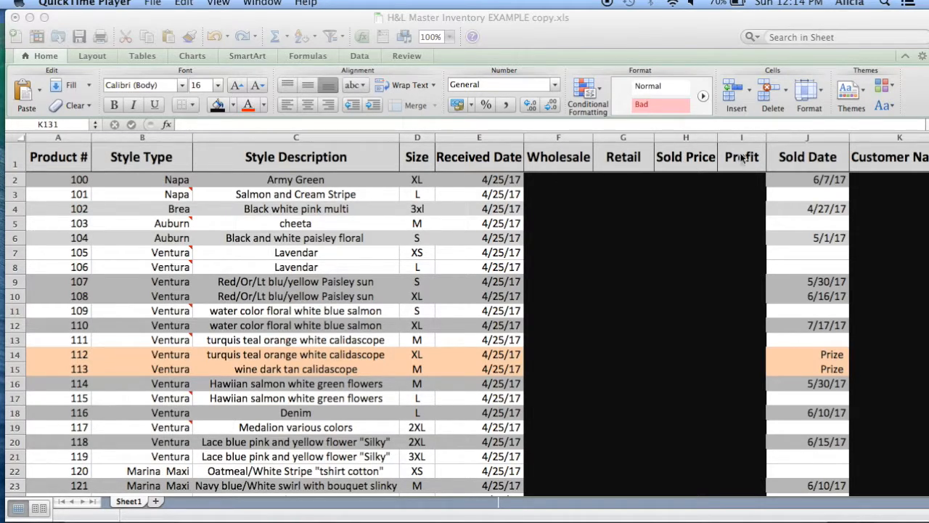
mouse_move(813, 166)
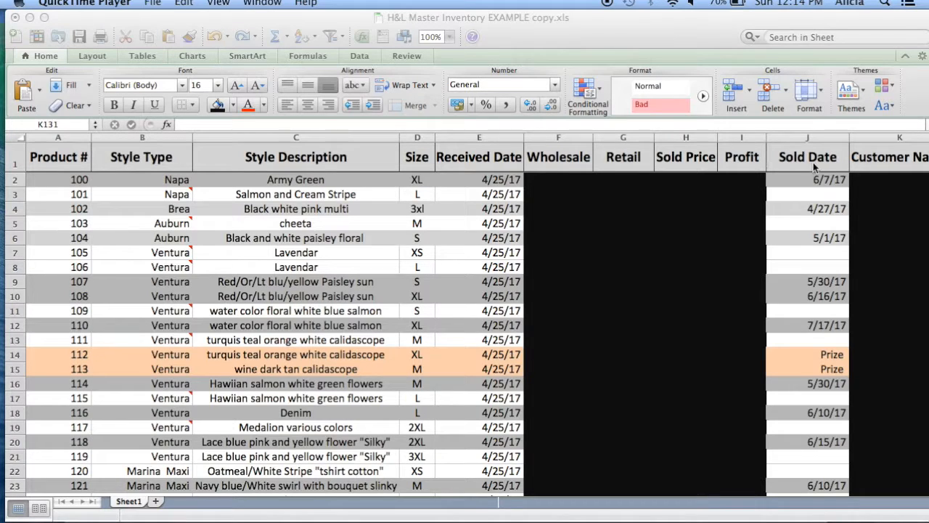
mouse_move(882, 168)
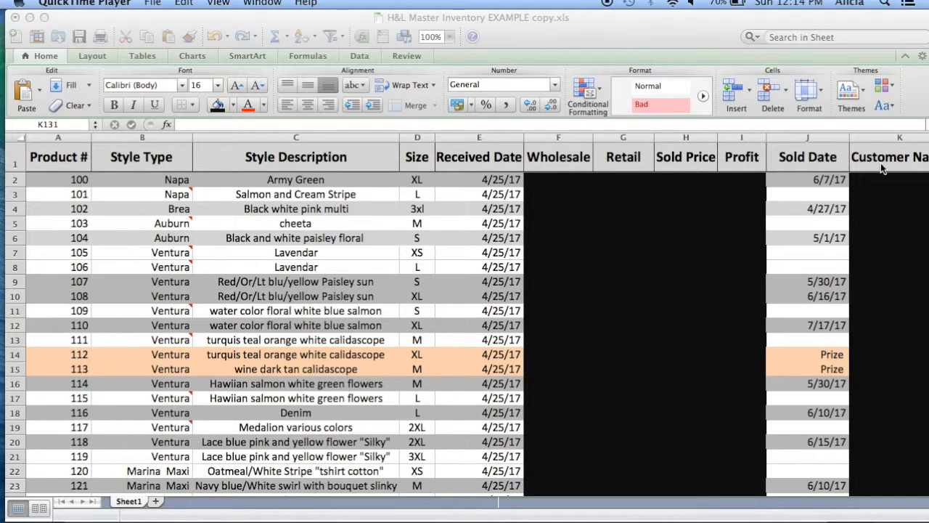
mouse_move(613, 340)
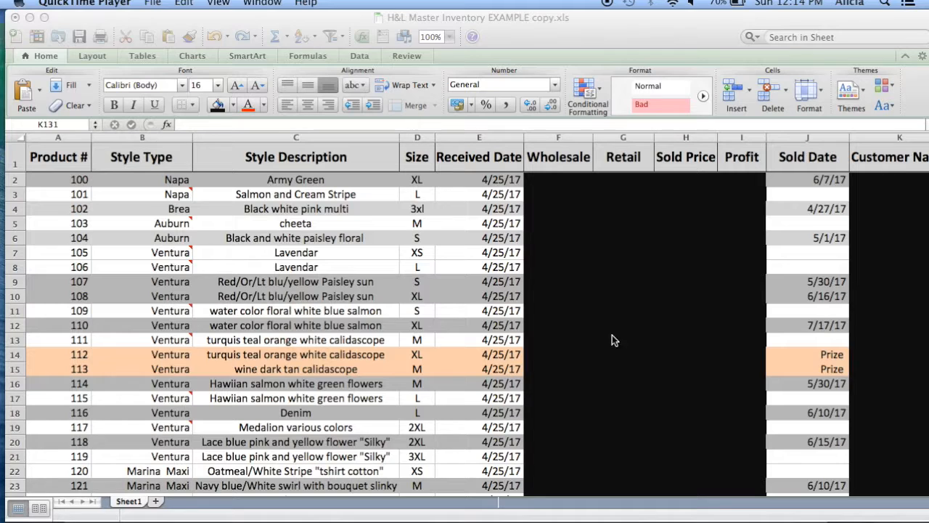
mouse_move(296, 280)
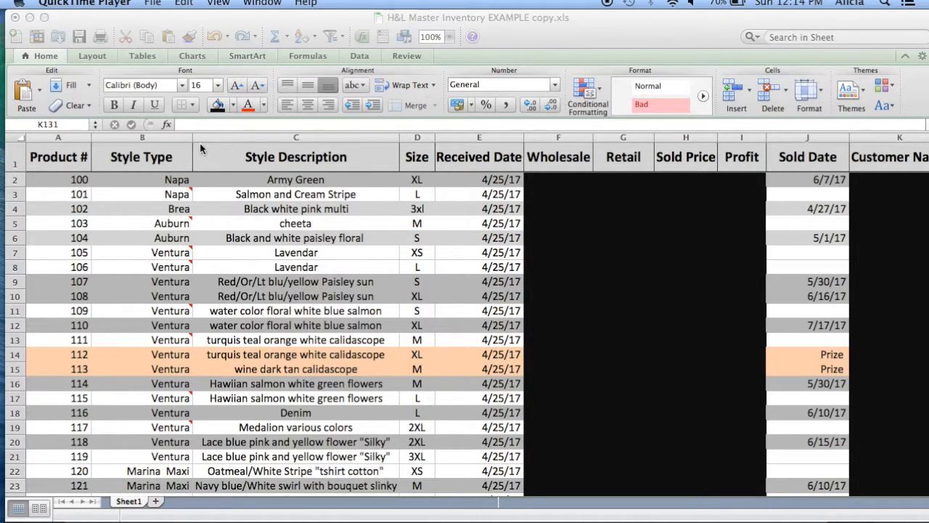
mouse_move(193, 194)
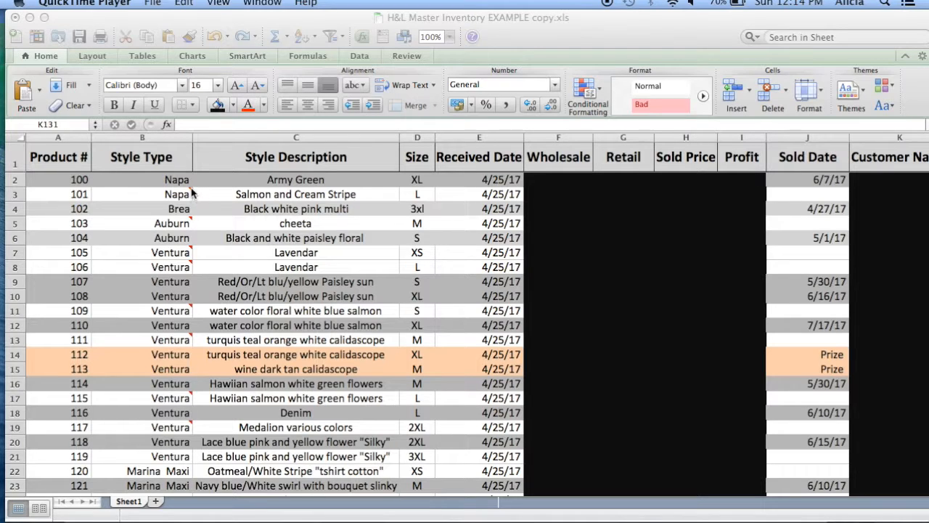
mouse_move(206, 211)
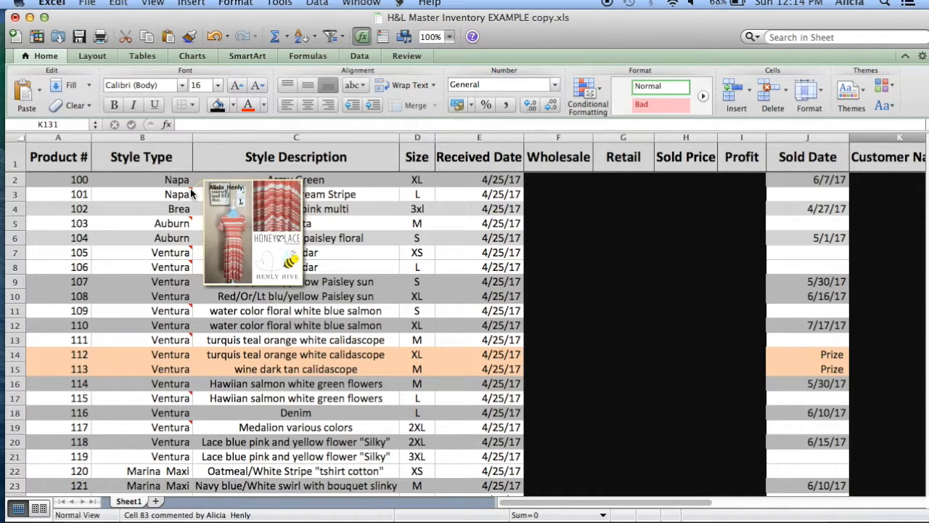
mouse_move(225, 221)
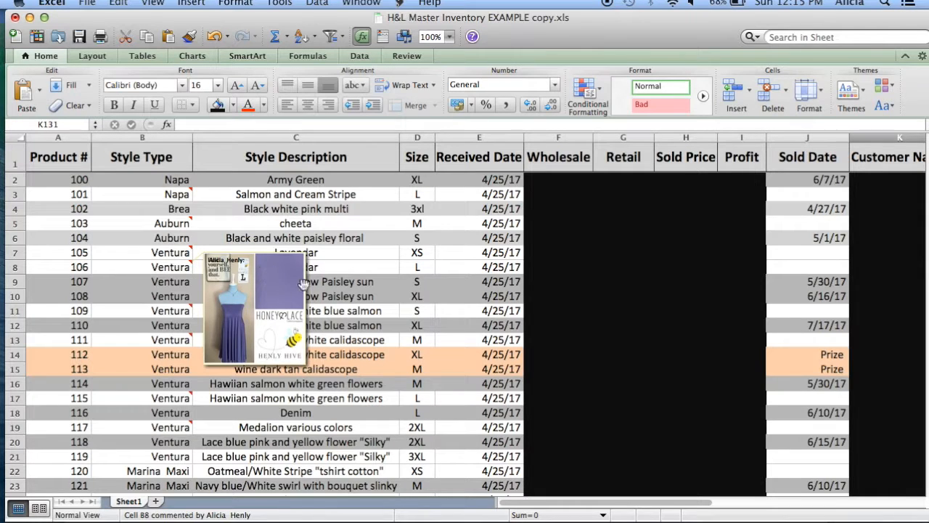
mouse_move(305, 208)
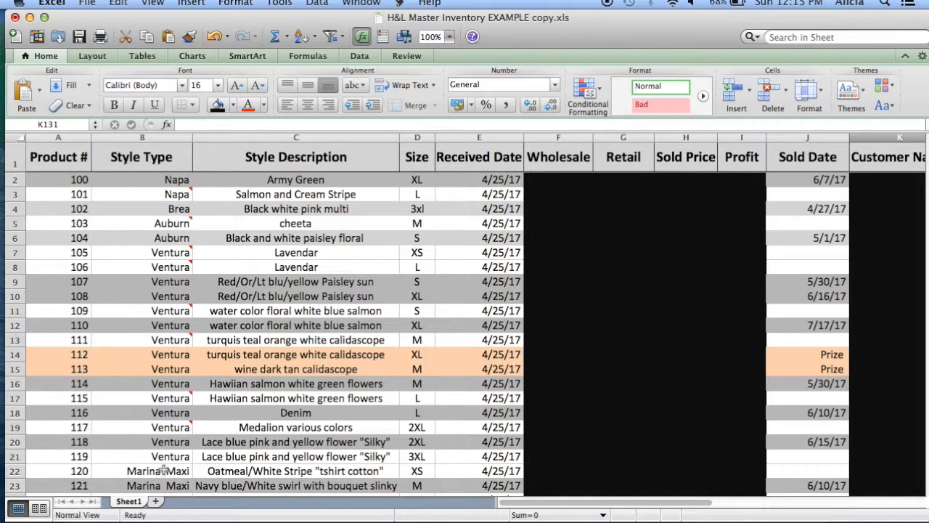
Add a new empty comment to cell B22, the Marina Maxi entry for product 120.
left_click(142, 470)
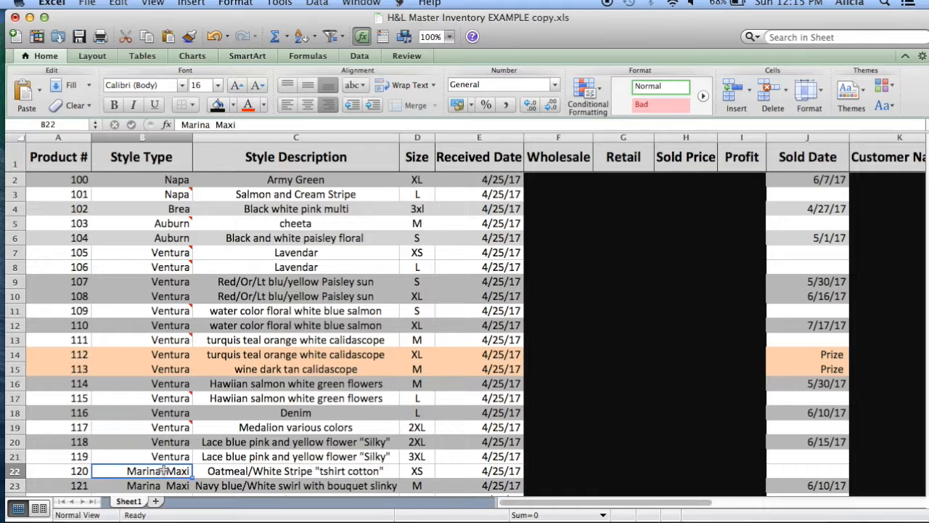
right_click(158, 470)
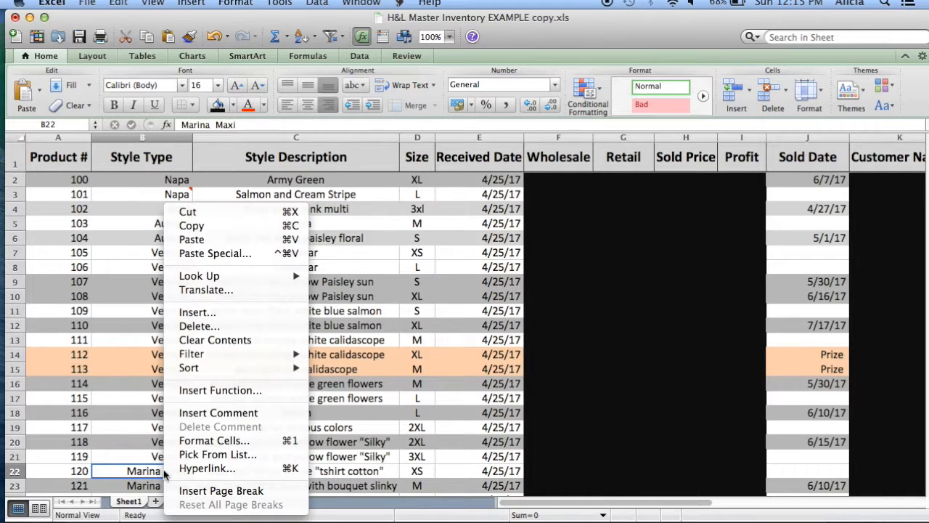
mouse_move(217, 413)
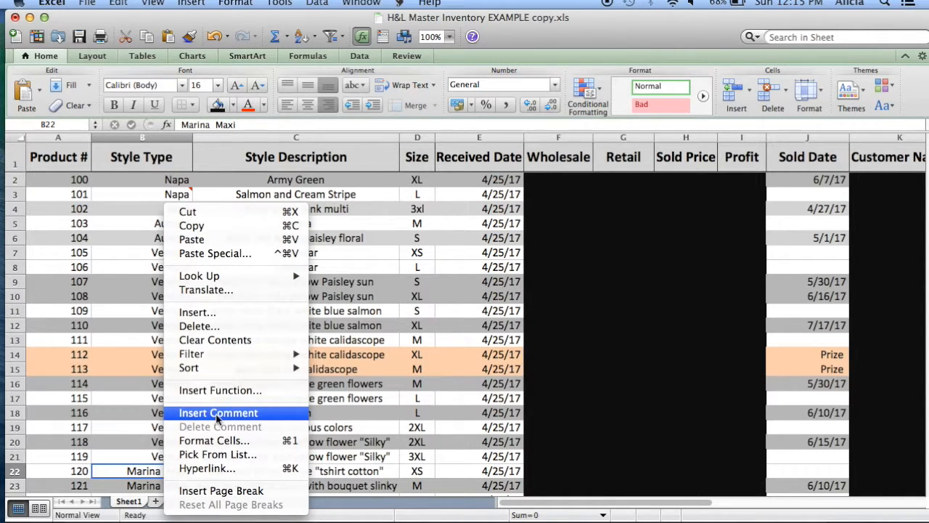
left_click(218, 413)
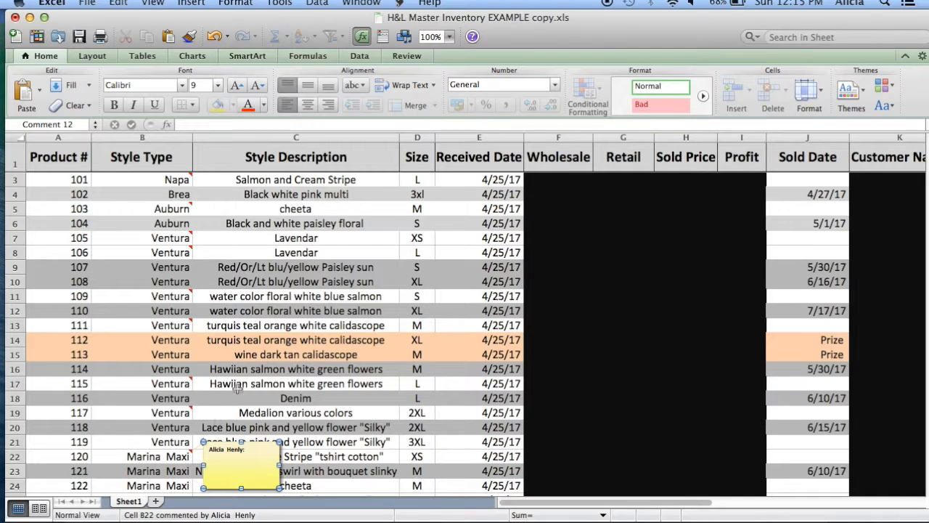
mouse_move(245, 7)
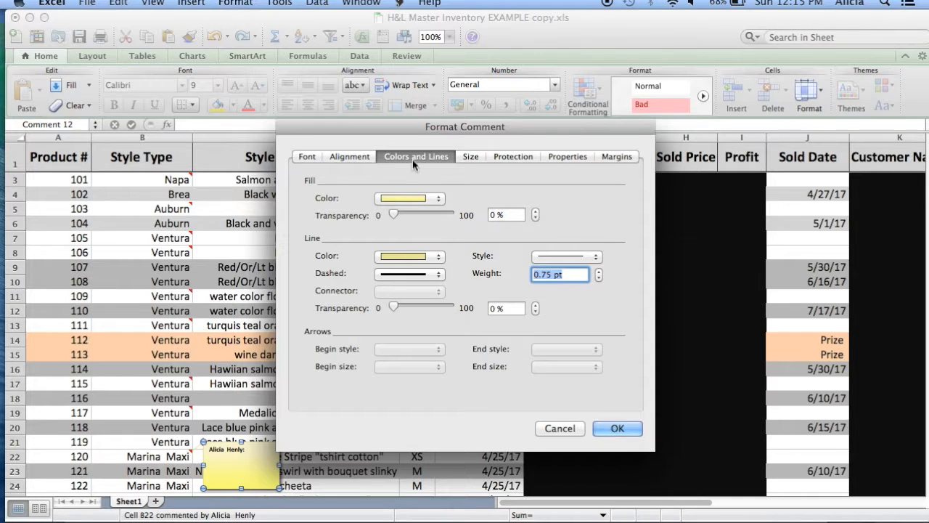
Start a picture fill for the B22 comment through Fill Effects' Picture option.
left_click(438, 198)
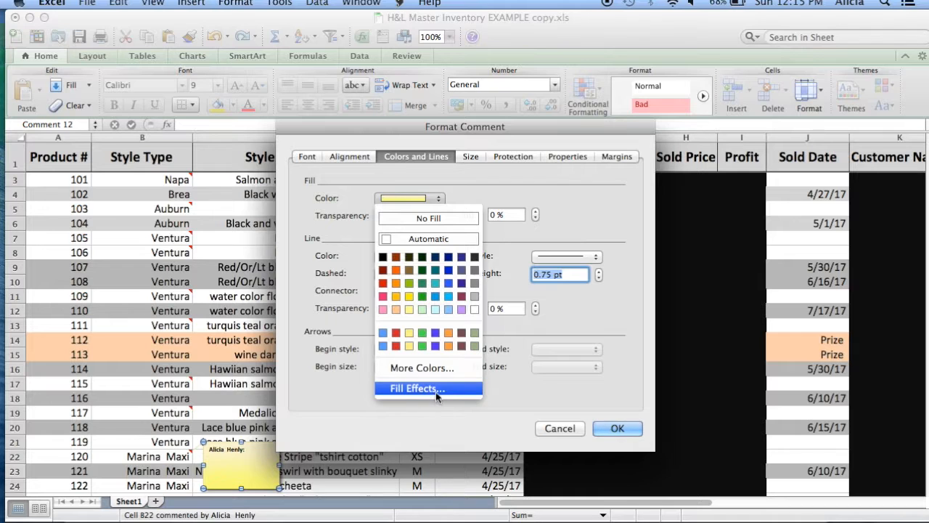
left_click(417, 388)
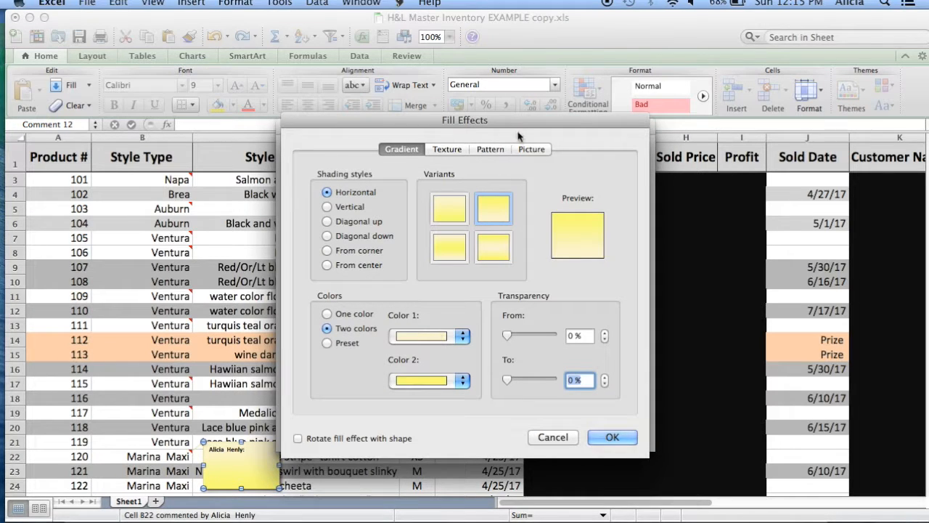
left_click(531, 149)
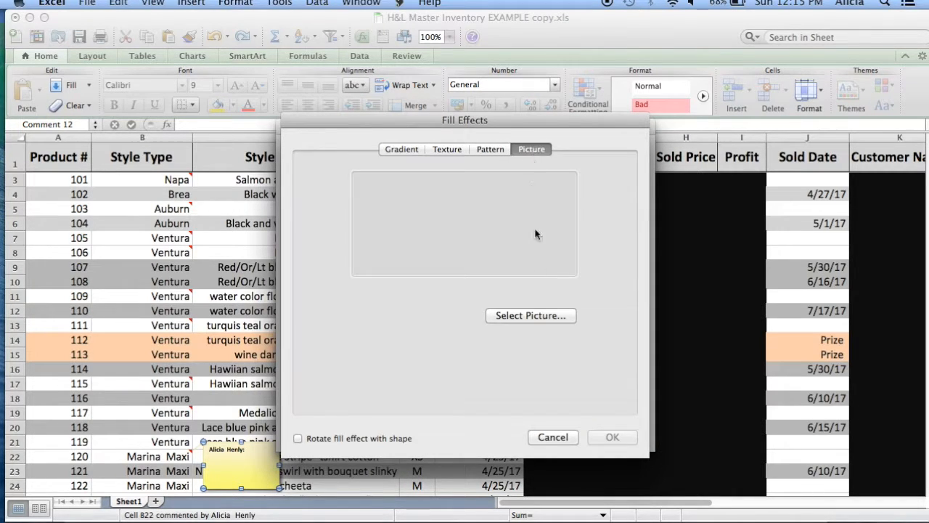
left_click(531, 315)
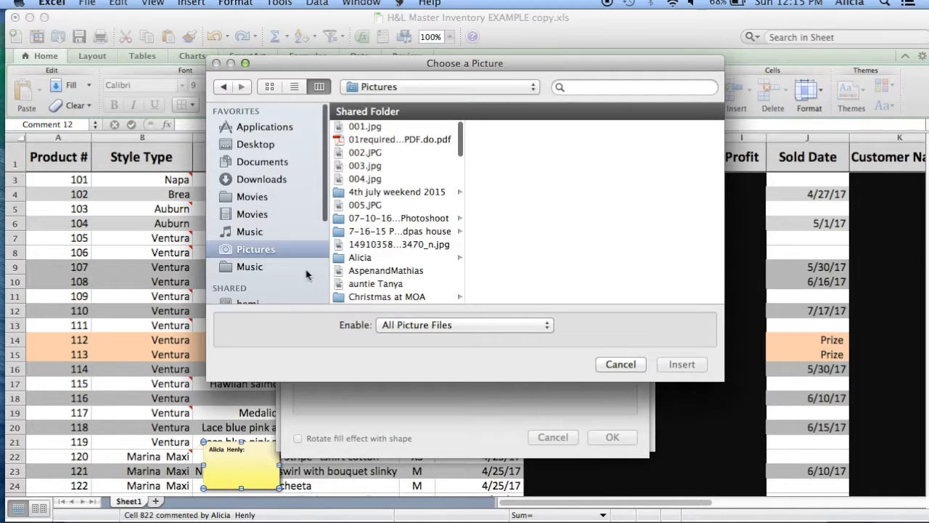
Insert the XS oatmeal photo from Photos > 0 Current Inventory > Marina Maxi as fill.
scroll("down", 3)
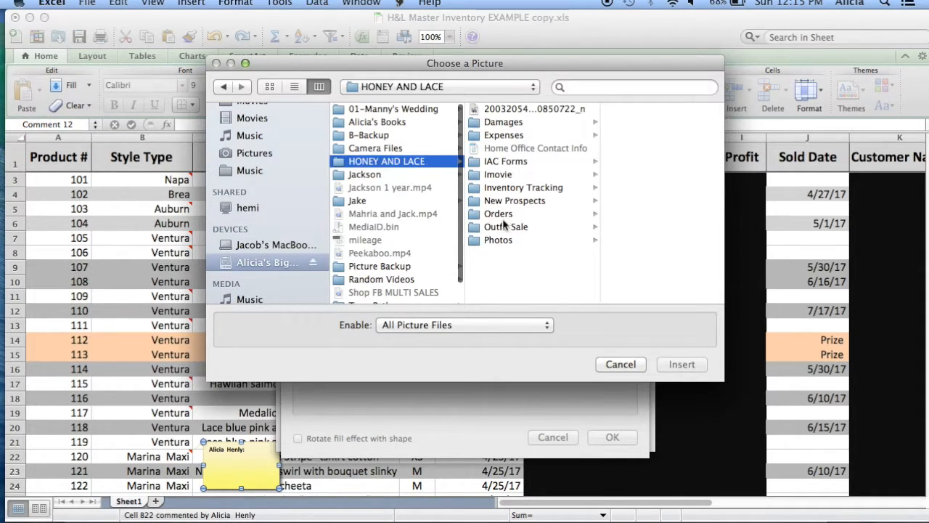
left_click(498, 240)
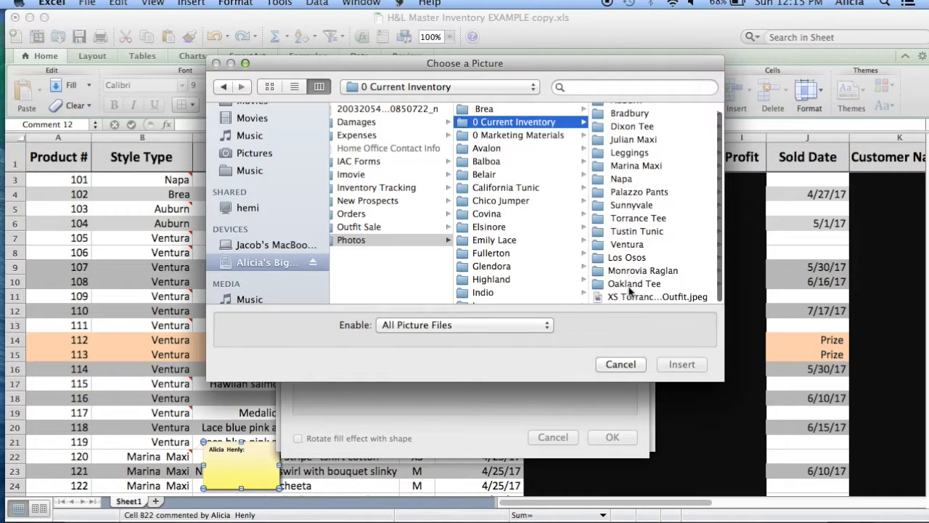
left_click(636, 165)
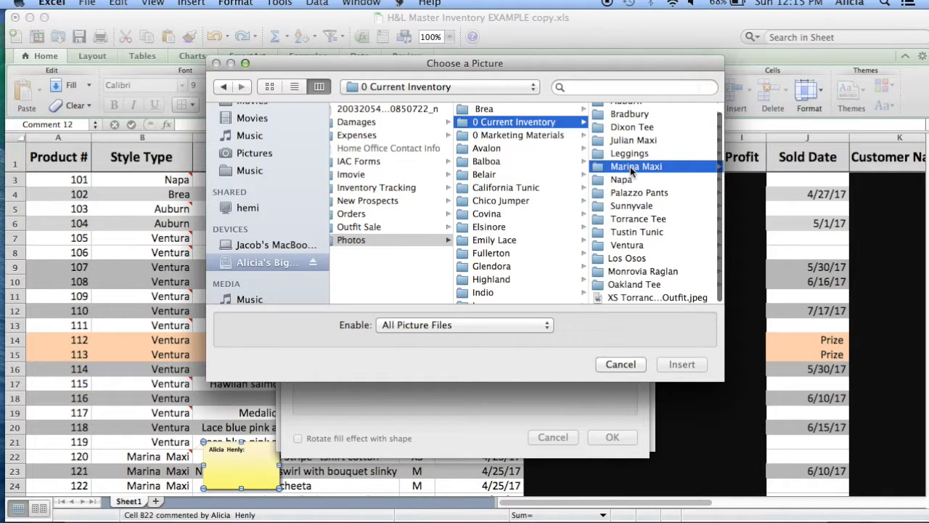
double_click(635, 166)
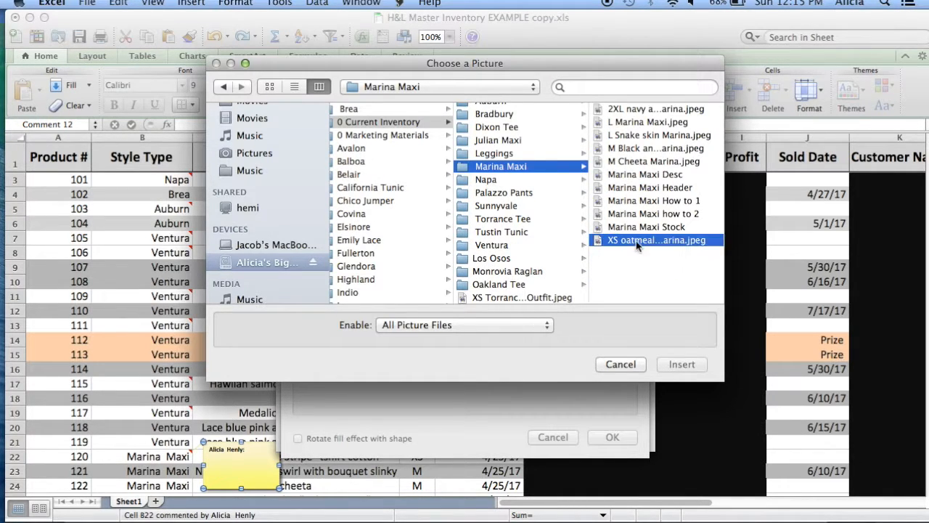
left_click(681, 364)
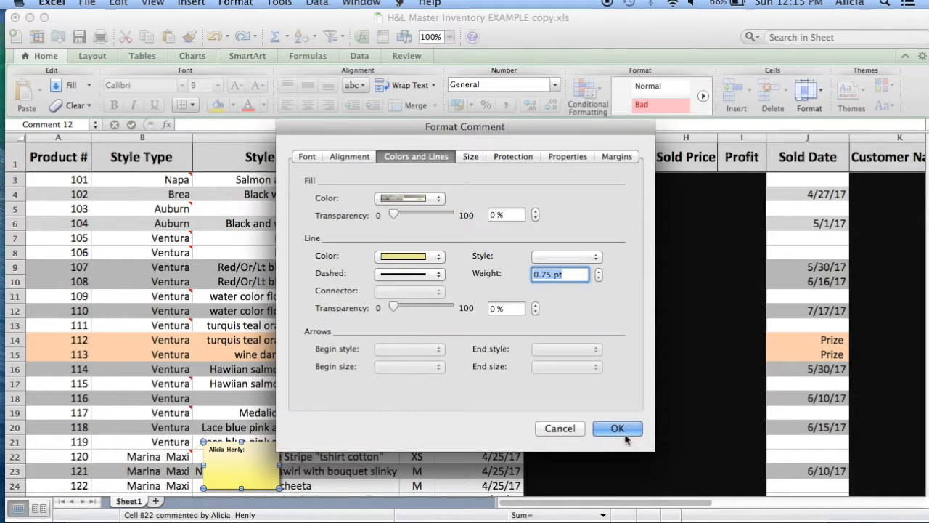
Apply the photo fill to the B22 comment and return to the sheet.
left_click(617, 427)
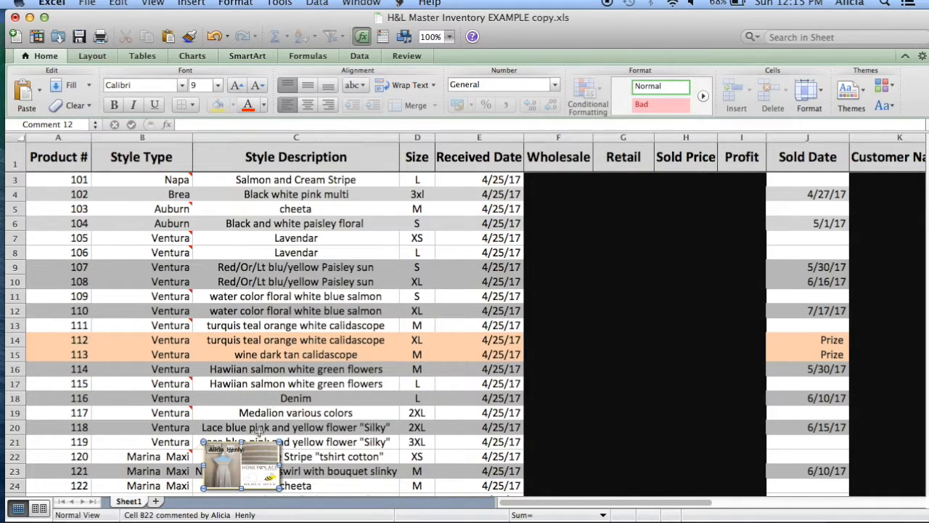
scroll("down", 3)
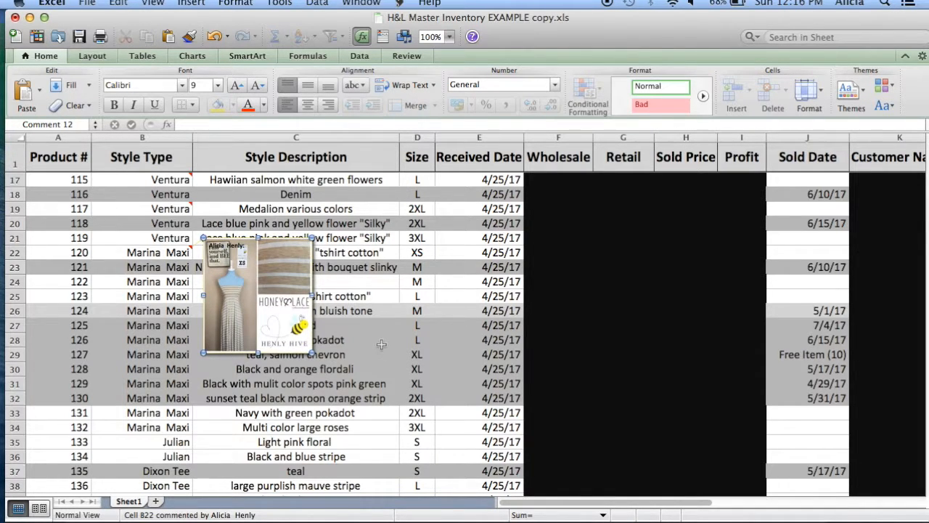
left_click(295, 340)
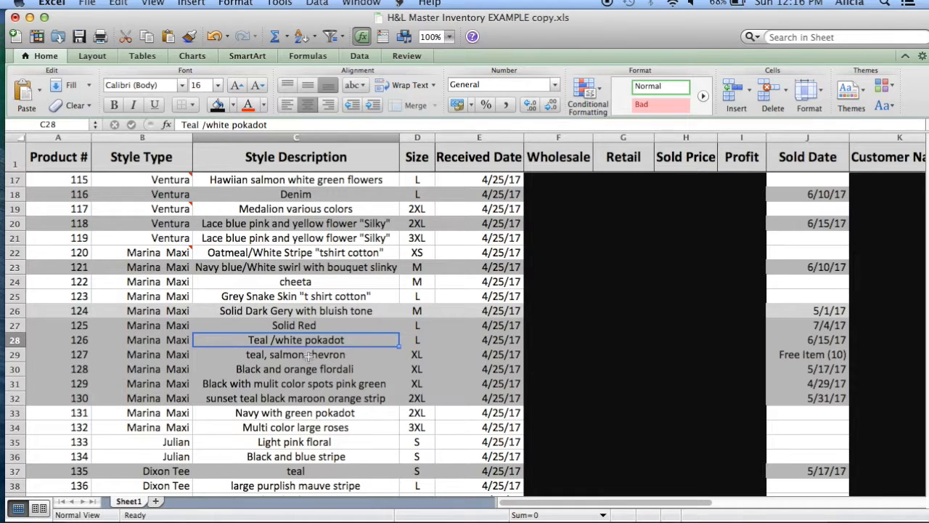
scroll("down", 3)
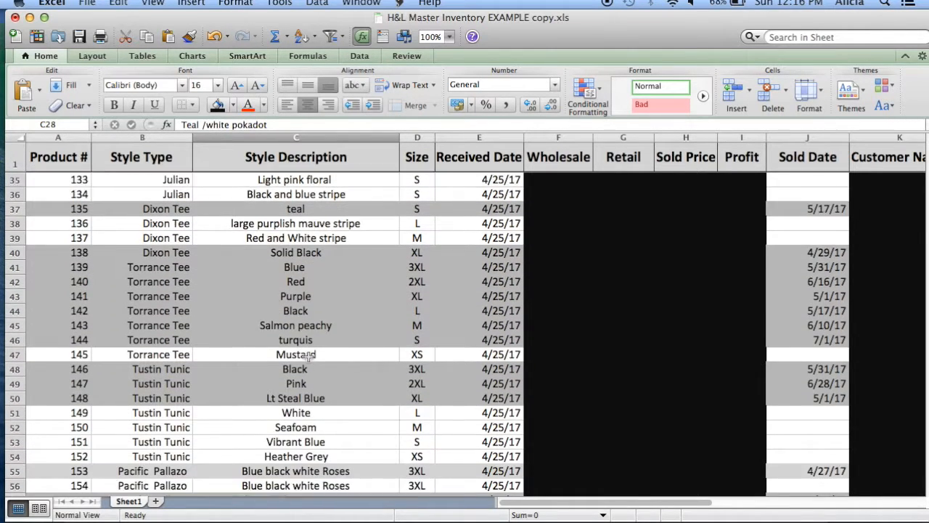
scroll("down", 3)
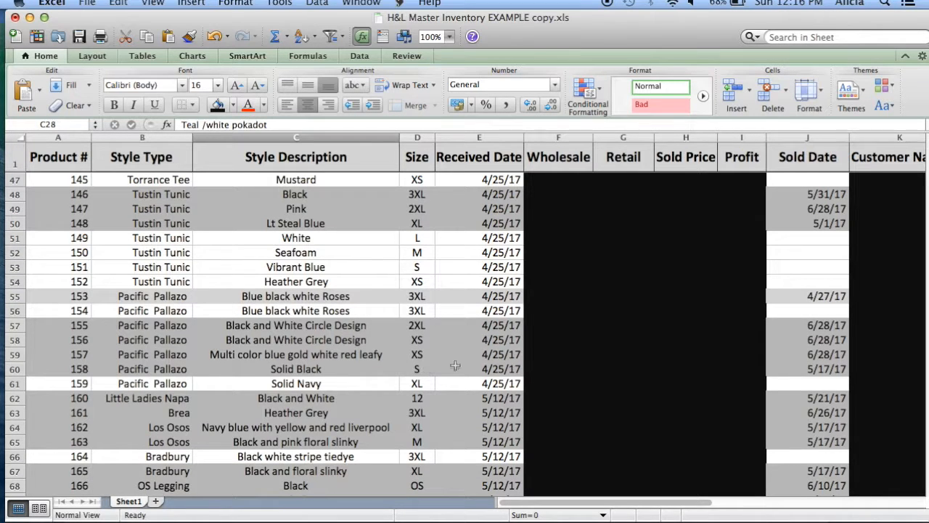
scroll("down", 3)
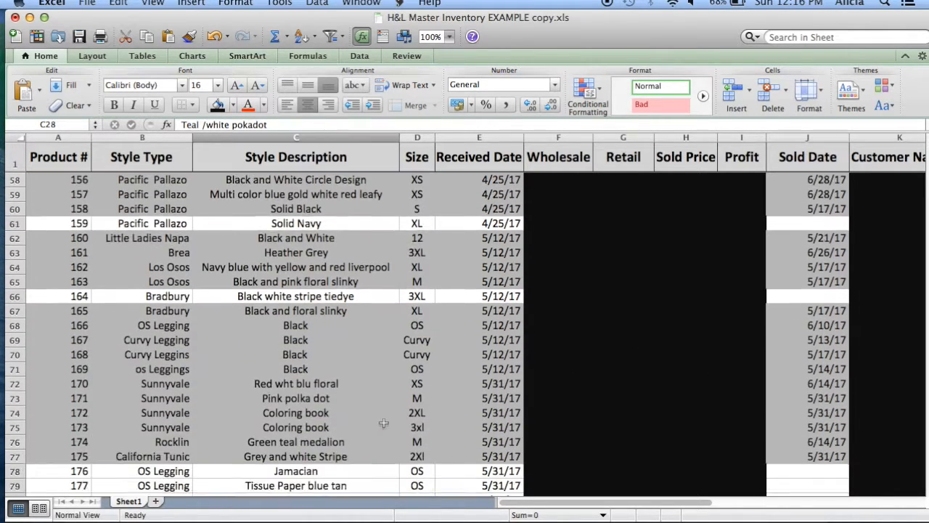
scroll("down", 3)
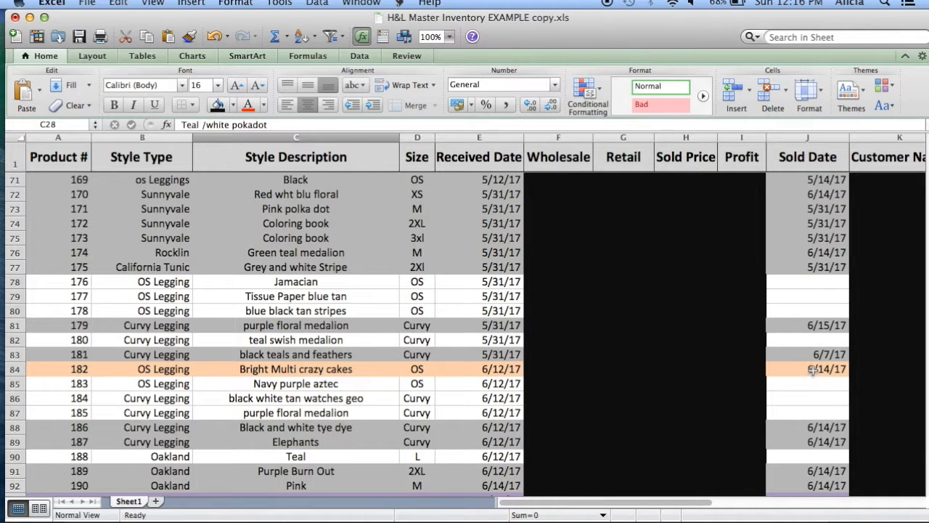
mouse_move(207, 374)
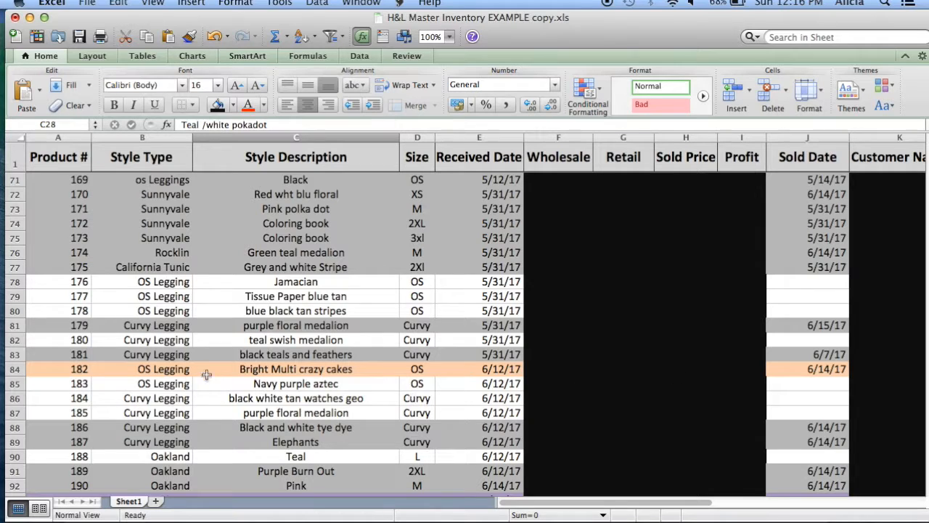
scroll("down", 3)
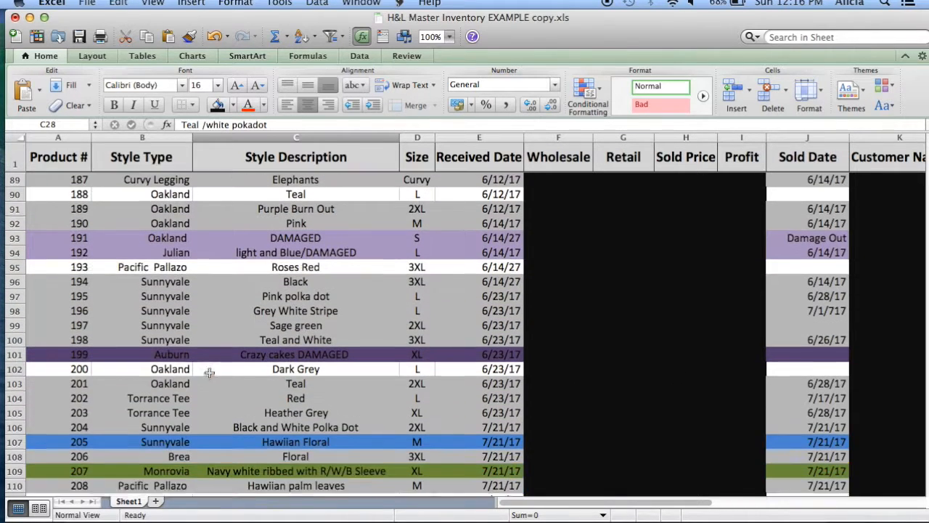
scroll("down", 3)
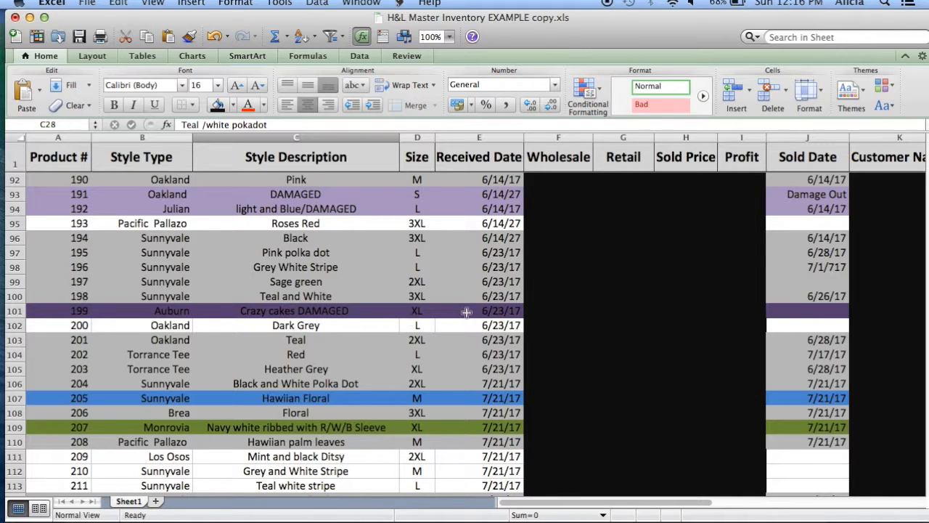
scroll("down", 3)
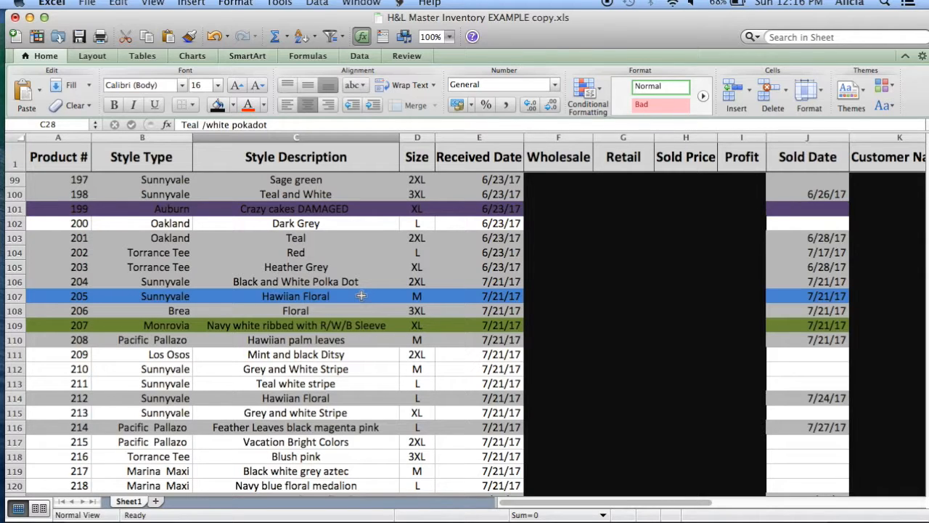
mouse_move(332, 325)
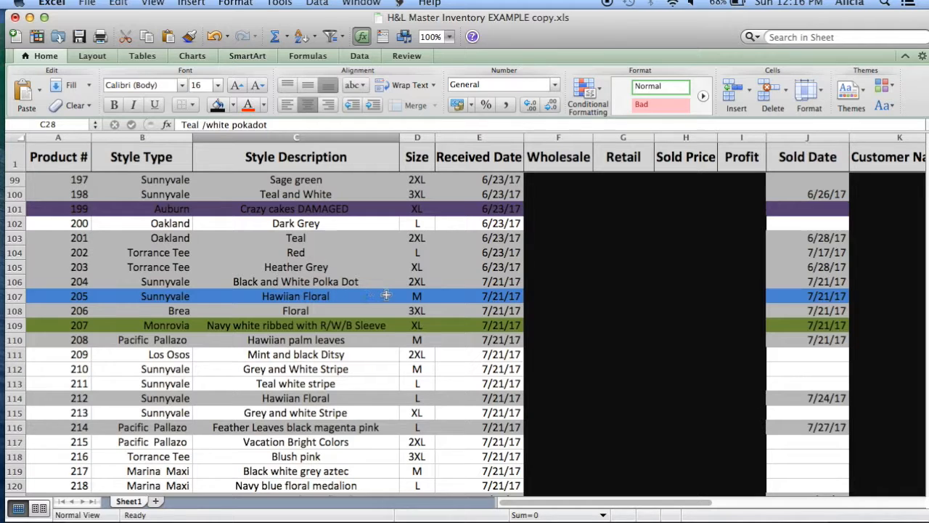
mouse_move(265, 332)
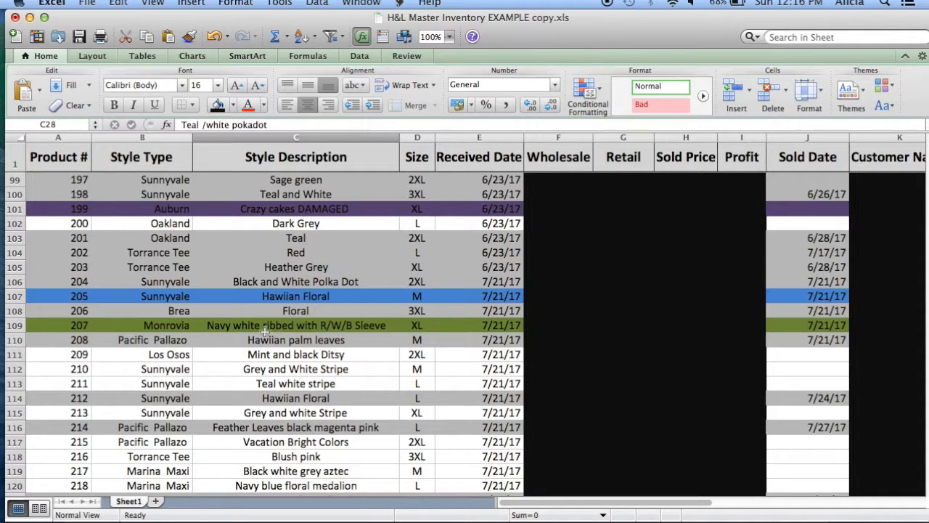
scroll("down", 3)
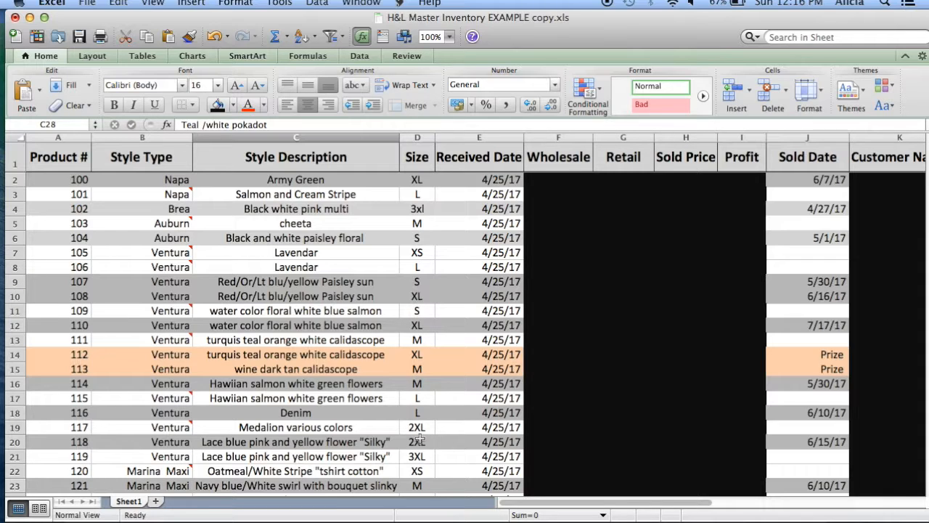
mouse_move(439, 353)
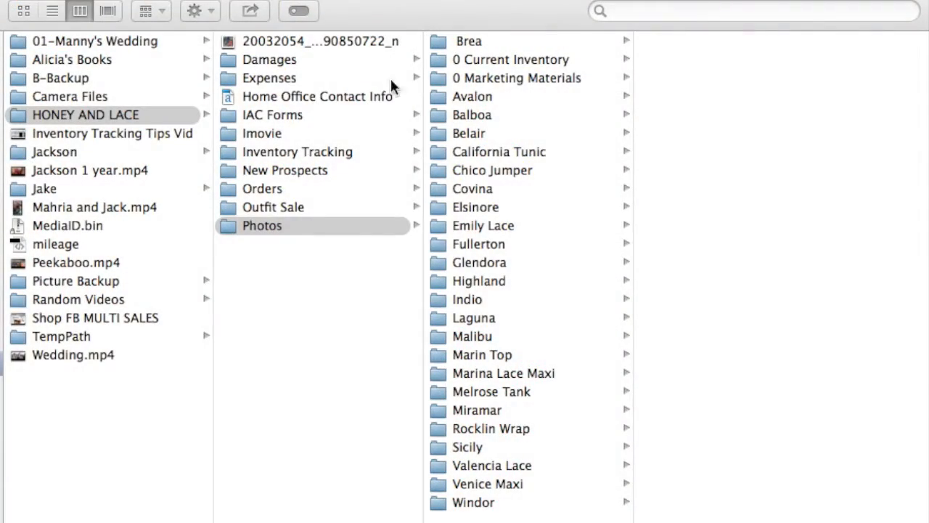
Navigate Finder through HONEY AND LACE and Photos to the 0 Current Inventory folder.
double_click(85, 115)
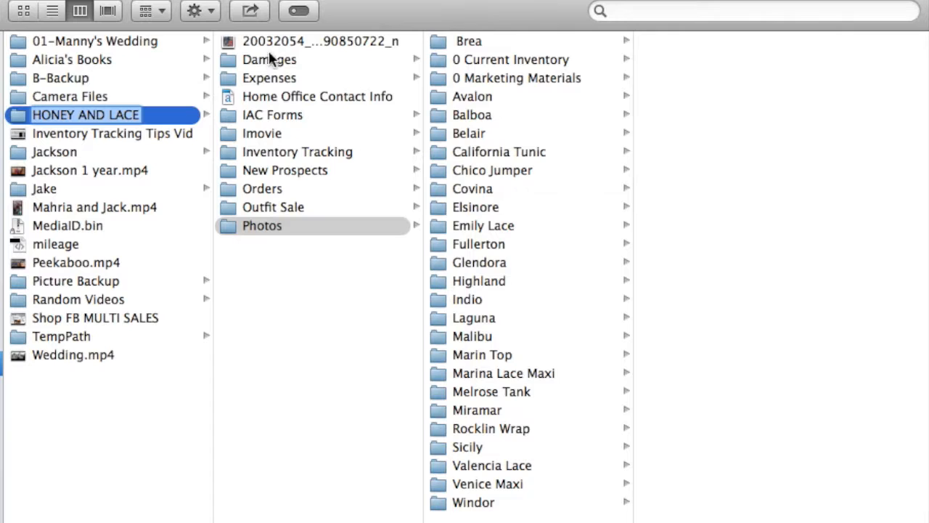
mouse_move(275, 133)
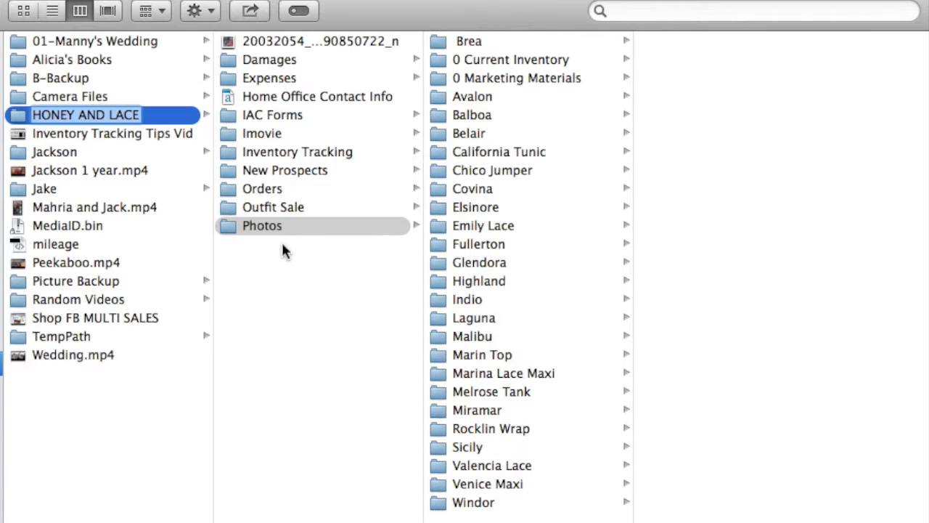
left_click(261, 226)
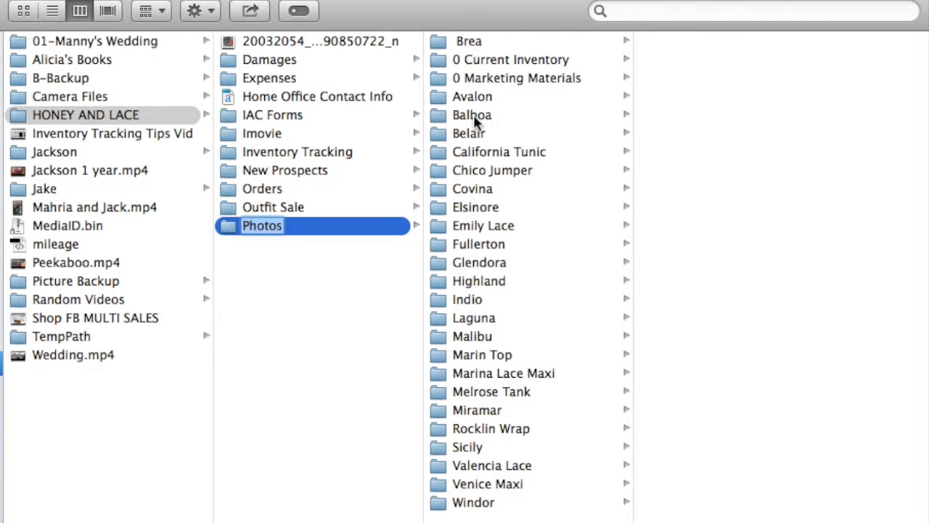
left_click(517, 78)
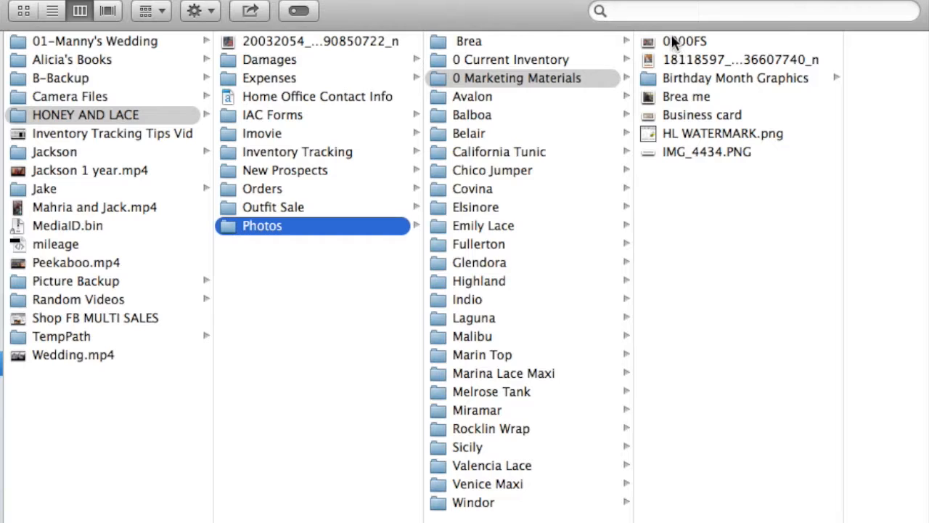
left_click(510, 59)
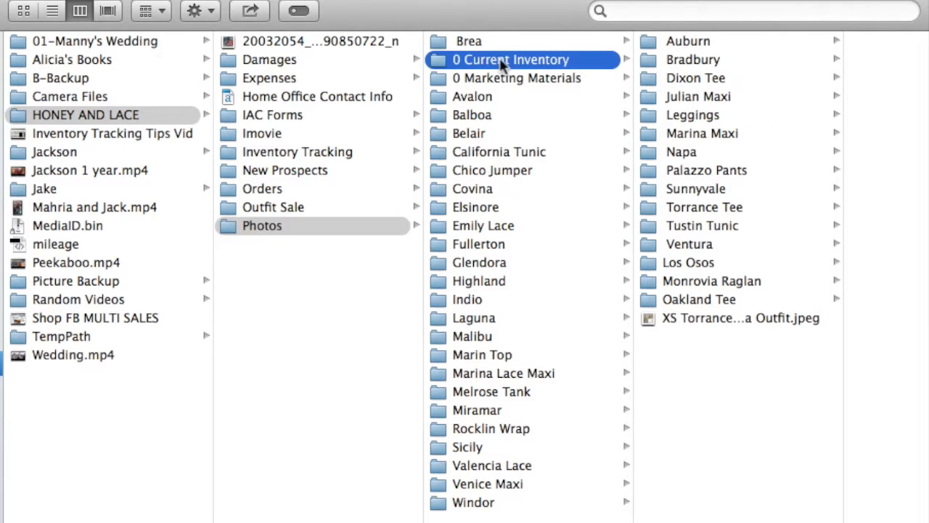
mouse_move(697, 178)
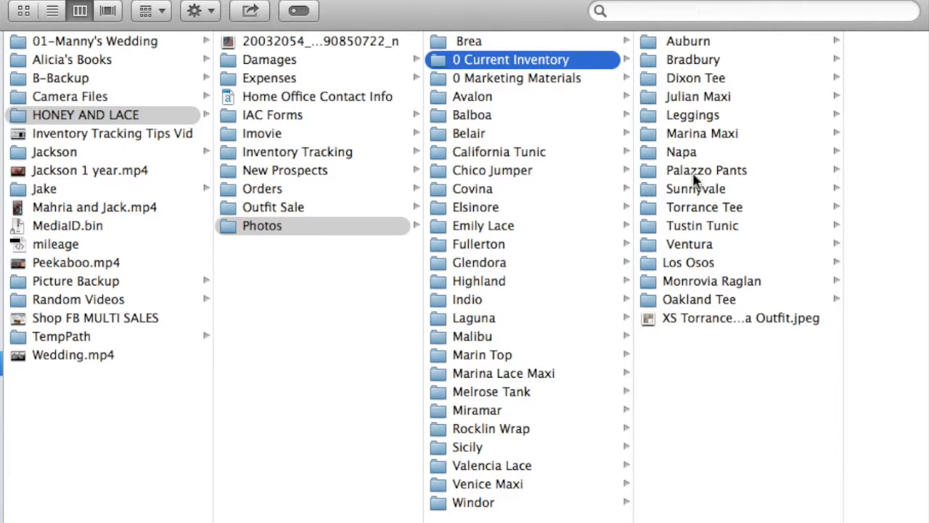
mouse_move(690, 201)
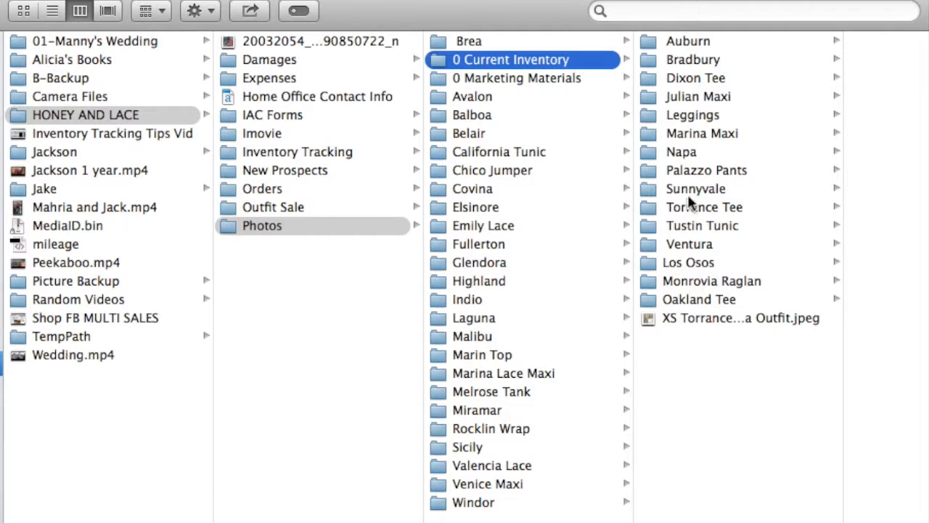
mouse_move(675, 47)
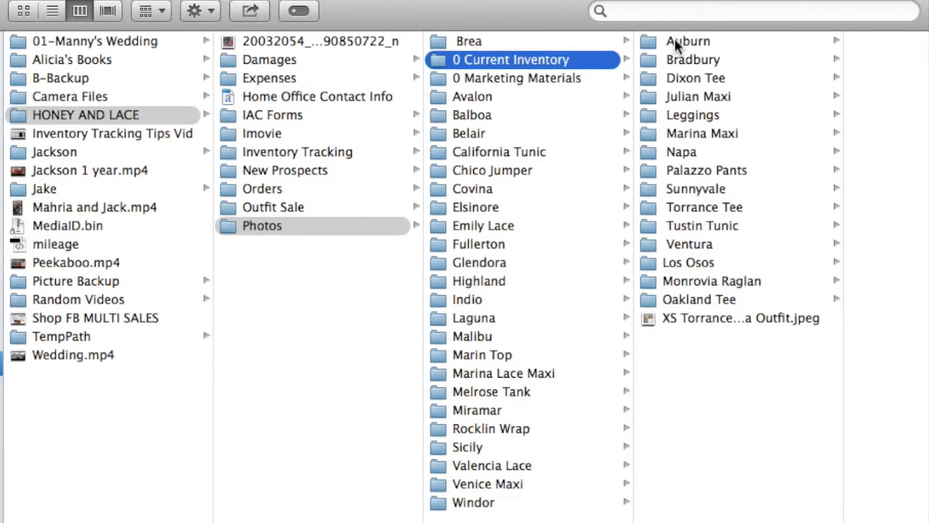
mouse_move(712, 138)
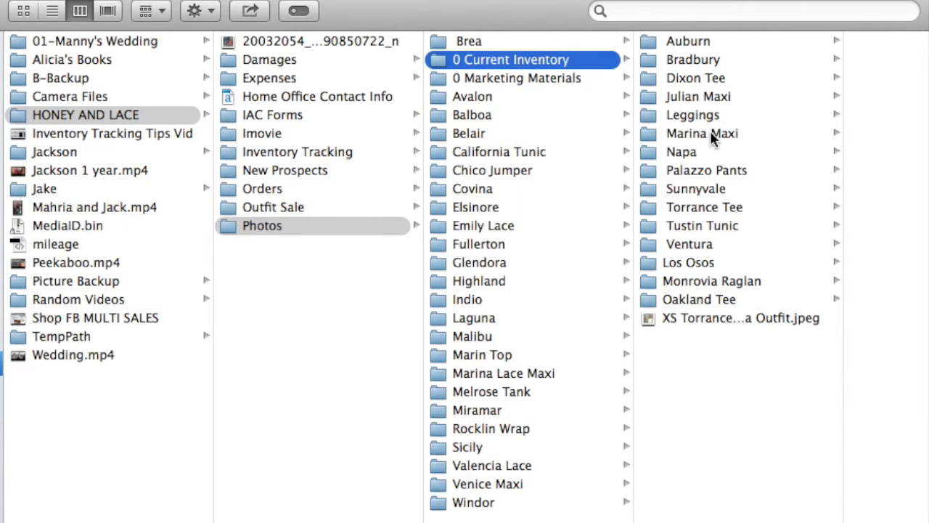
Open the Marina Maxi folder and preview its photos, ending on the XS oatmeal striped image.
left_click(702, 134)
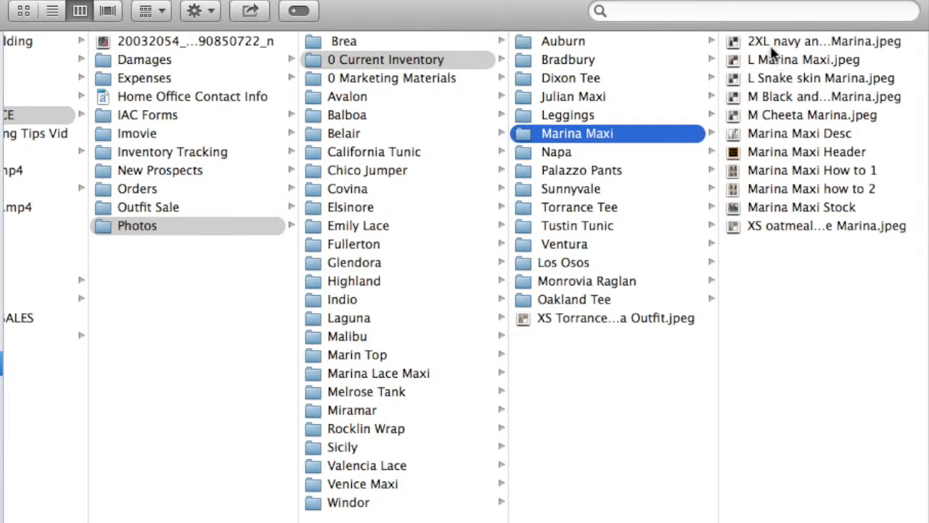
left_click(824, 41)
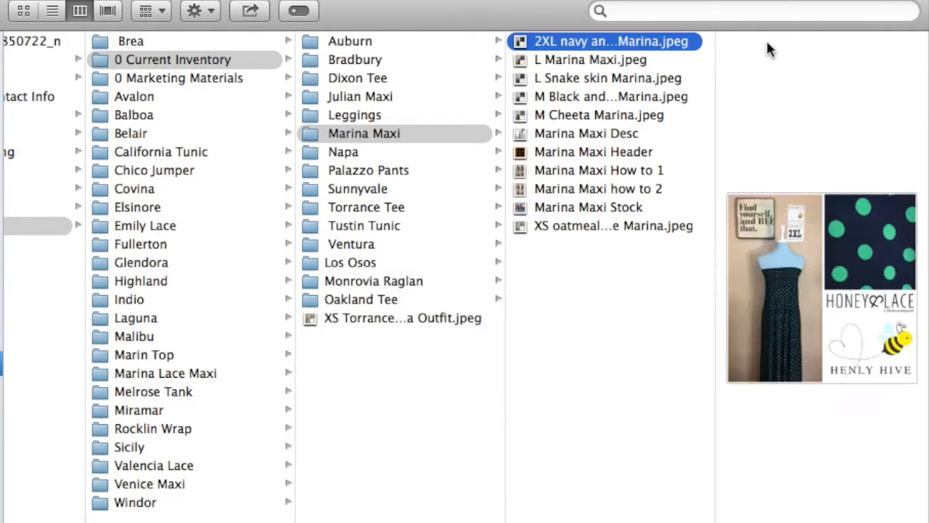
left_click(590, 59)
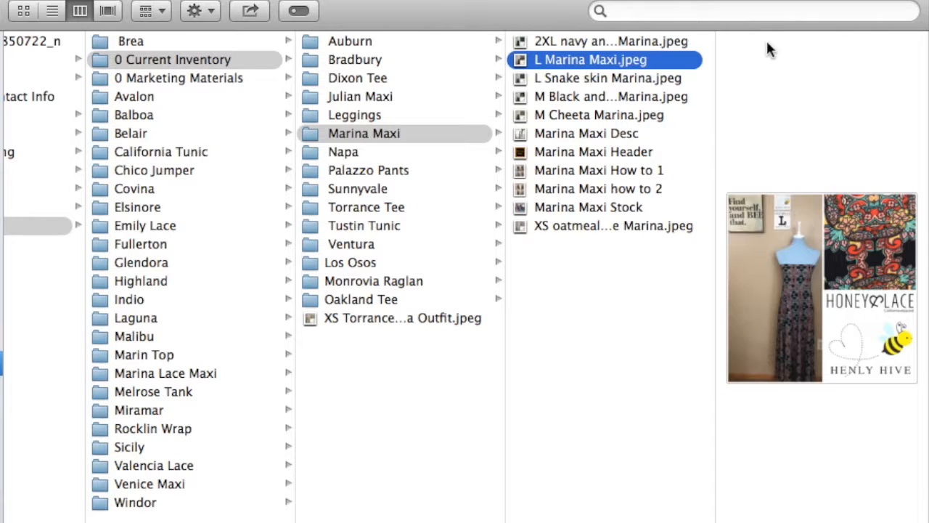
left_click(606, 97)
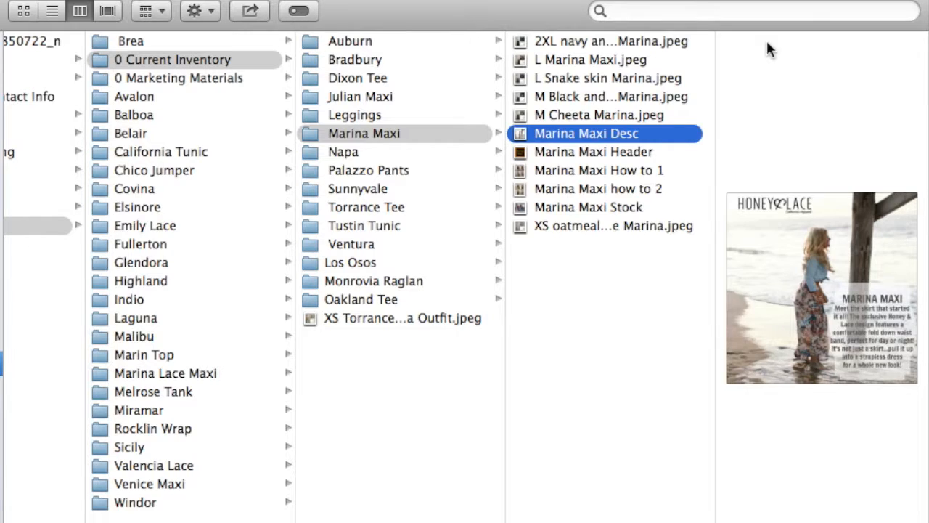
left_click(598, 189)
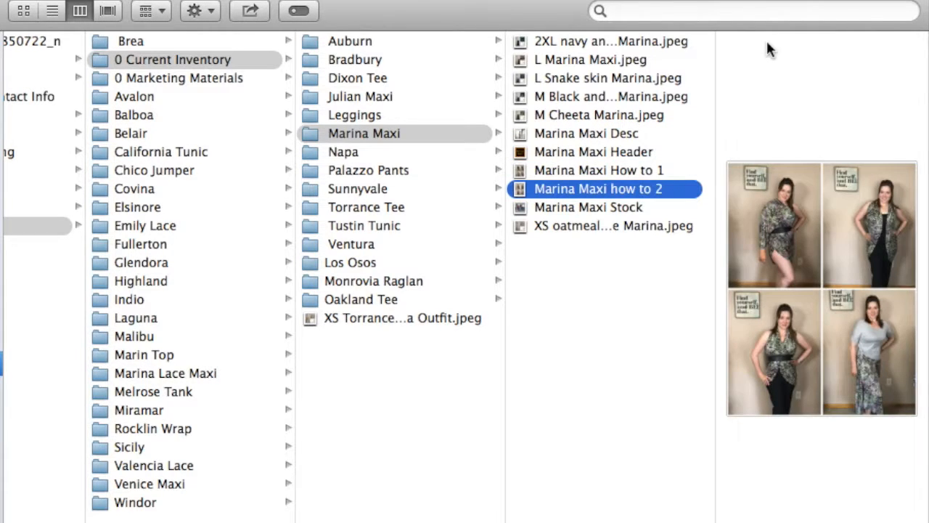
left_click(588, 207)
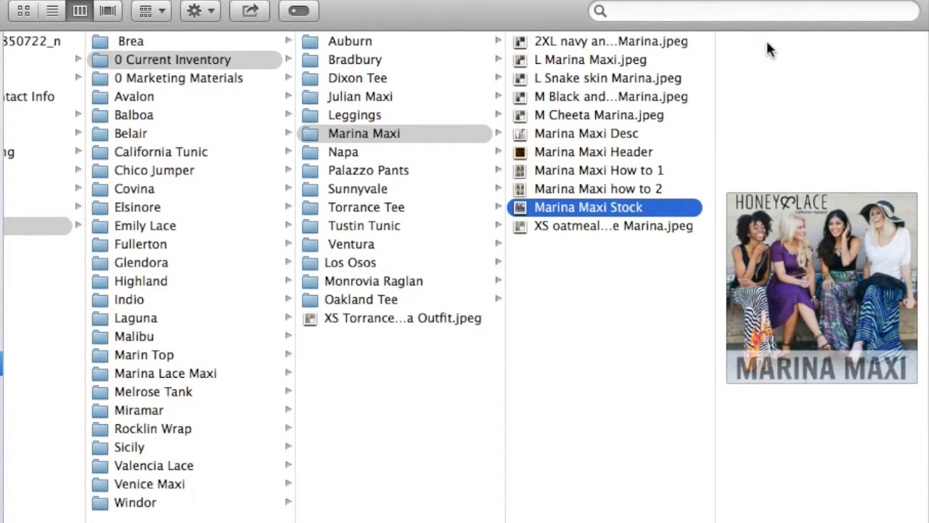
left_click(614, 226)
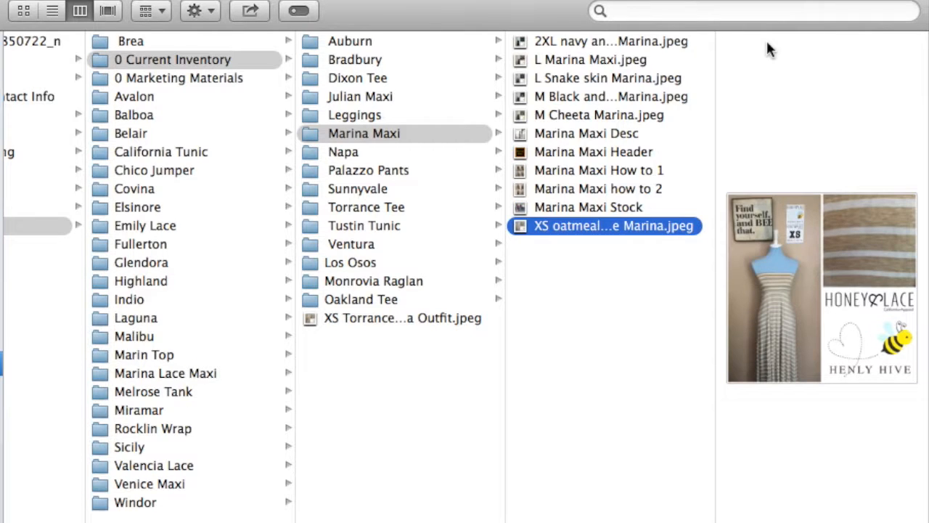
mouse_move(427, 135)
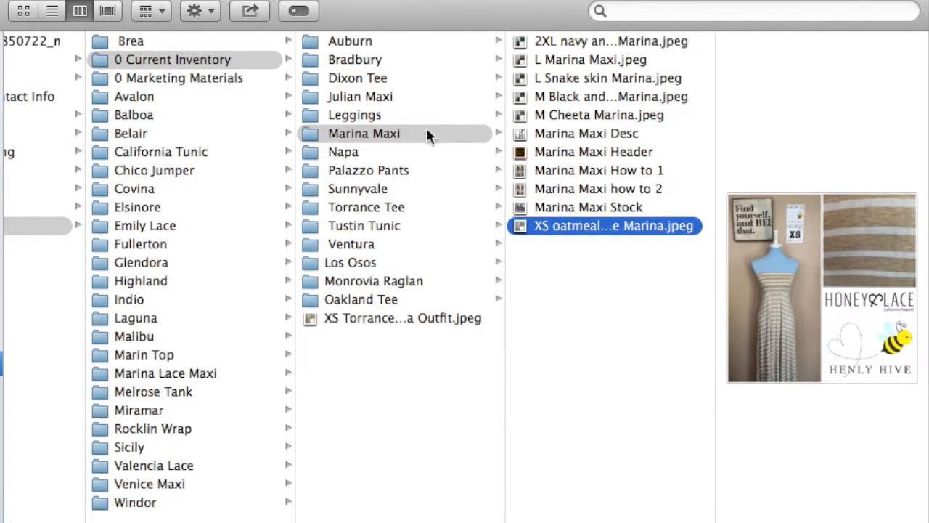
mouse_move(305, 118)
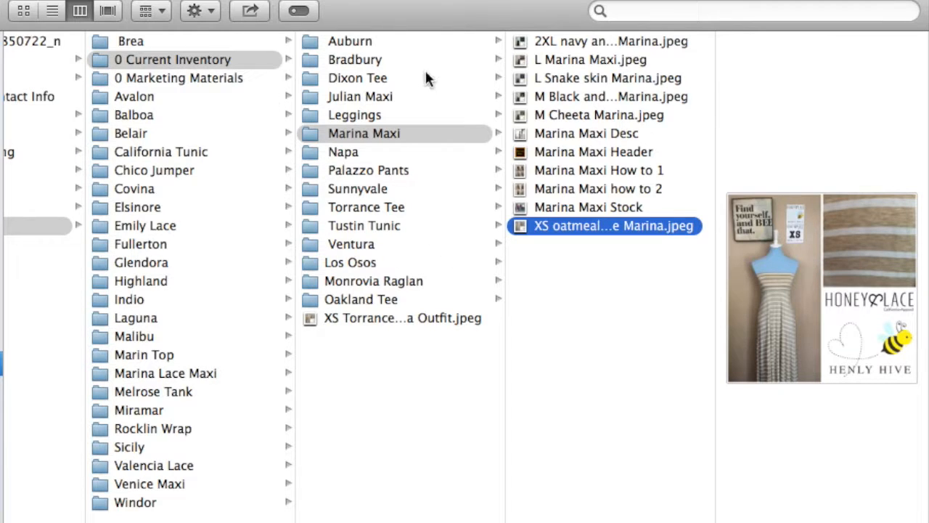
mouse_move(392, 252)
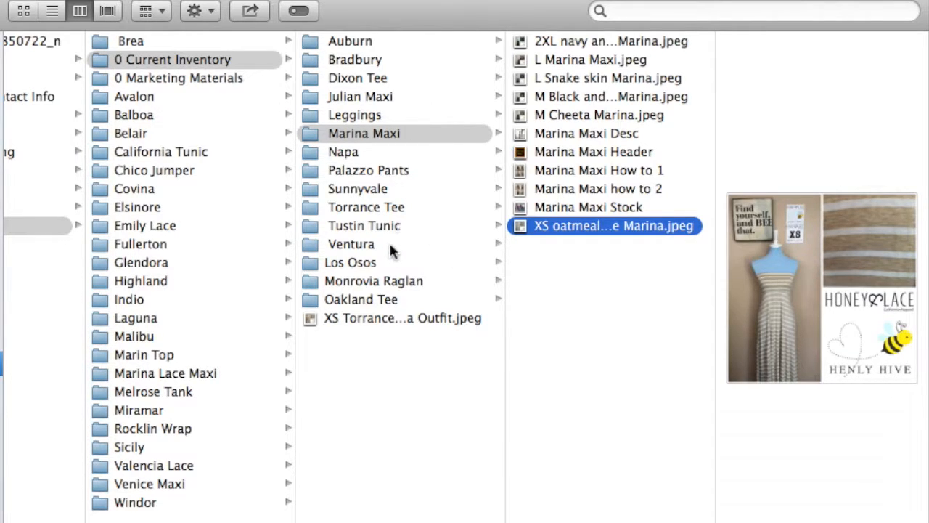